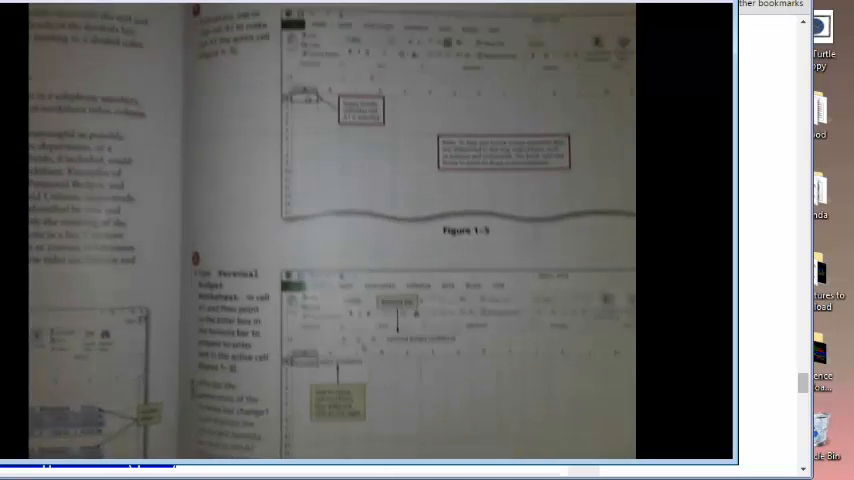
{"action": "scroll", "scroll_direction": "down", "scroll_amount": 3}
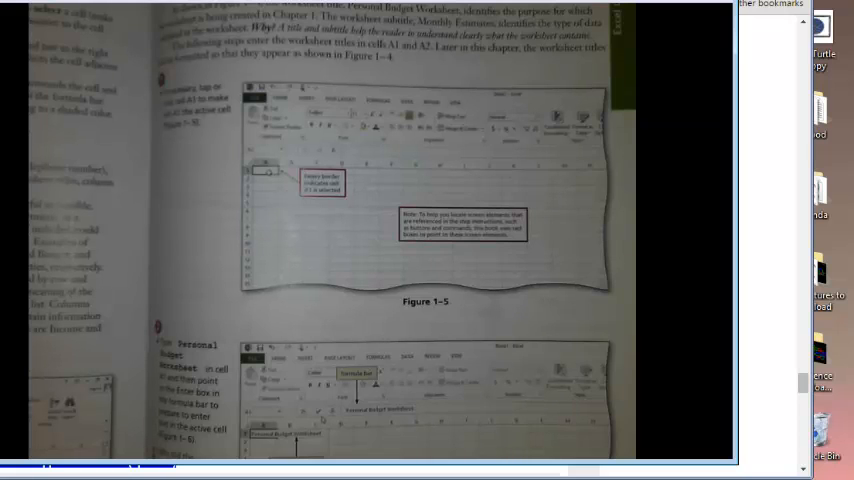
{"action": "scroll", "scroll_direction": "down", "scroll_amount": 3}
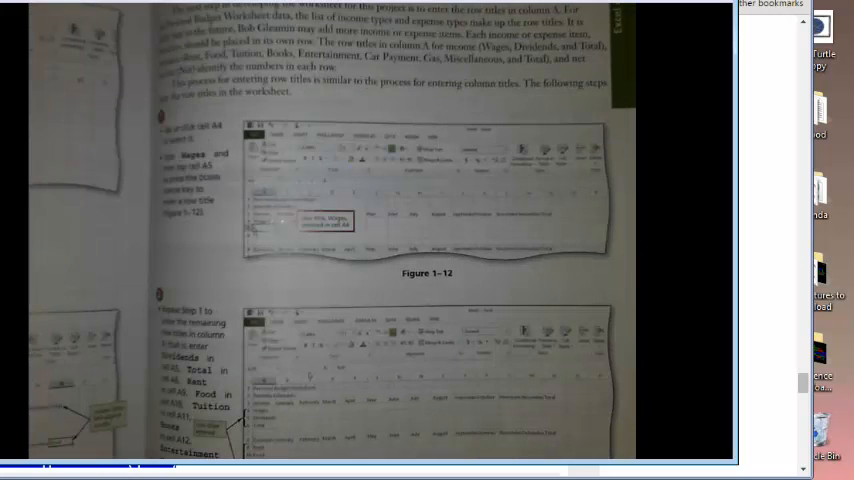
{"action": "scroll", "scroll_direction": "down", "scroll_amount": 3}
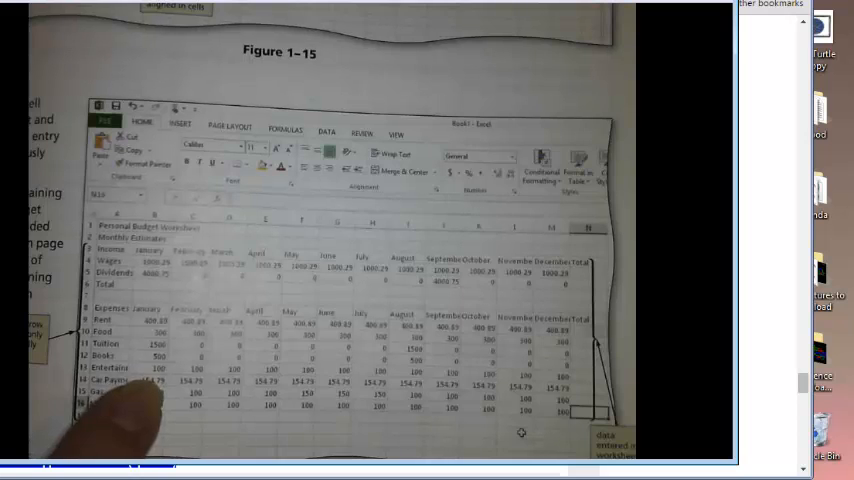
{"action": "mouse_move", "coordinate": [180, 320]}
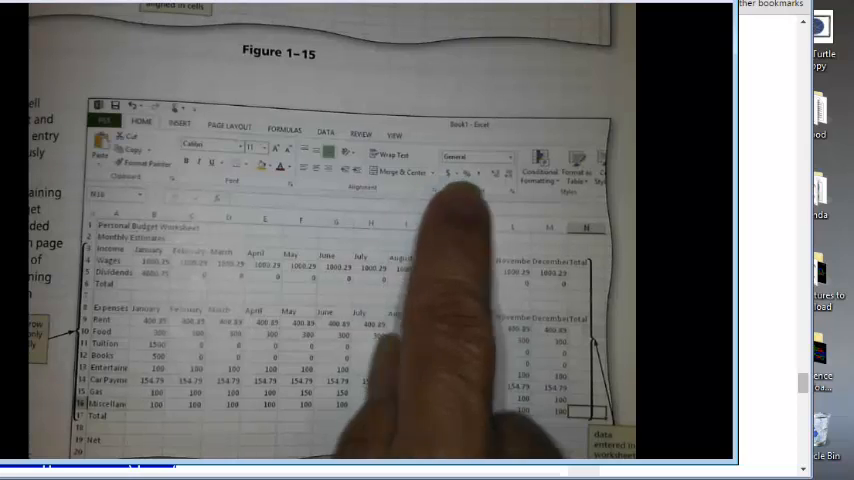
{"action": "mouse_move", "coordinate": [518, 432]}
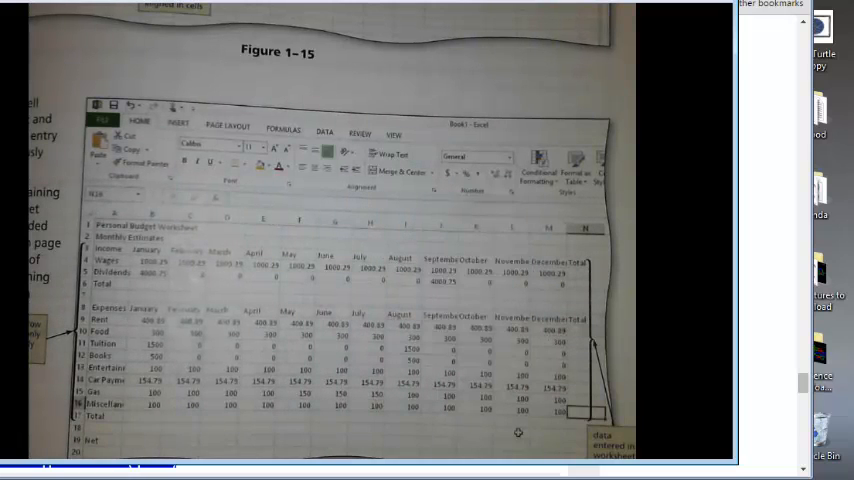
{"action": "scroll", "scroll_direction": "down", "scroll_amount": 3}
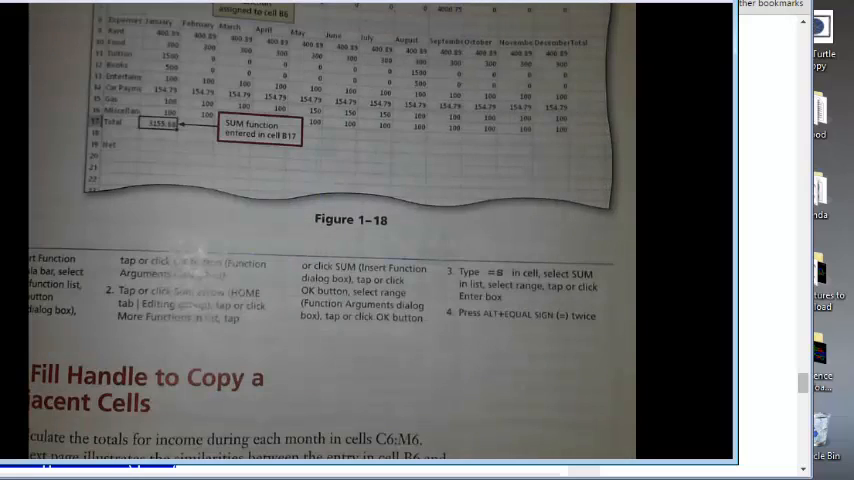
{"action": "scroll", "scroll_direction": "down", "scroll_amount": 3}
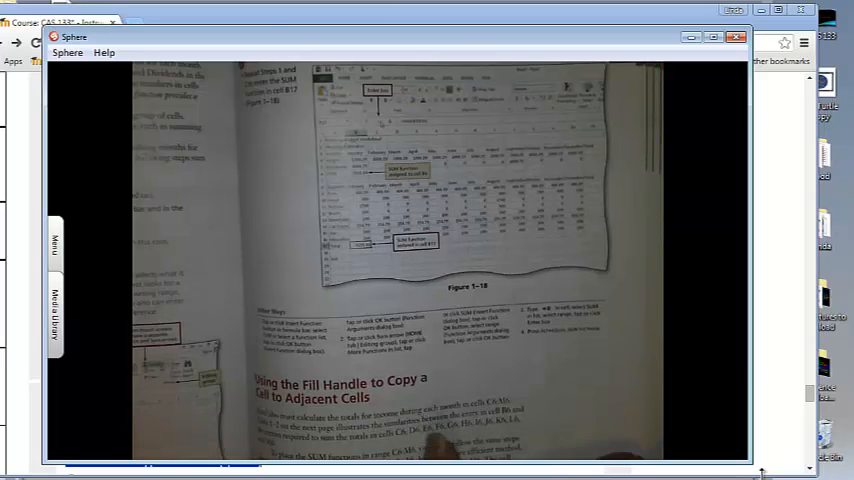
{"action": "scroll", "scroll_direction": "down", "scroll_amount": 3}
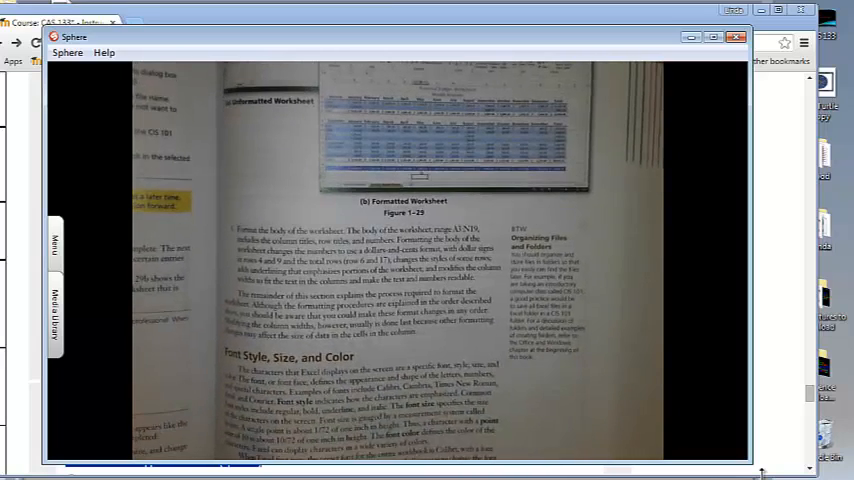
{"action": "scroll", "scroll_direction": "down", "scroll_amount": 3}
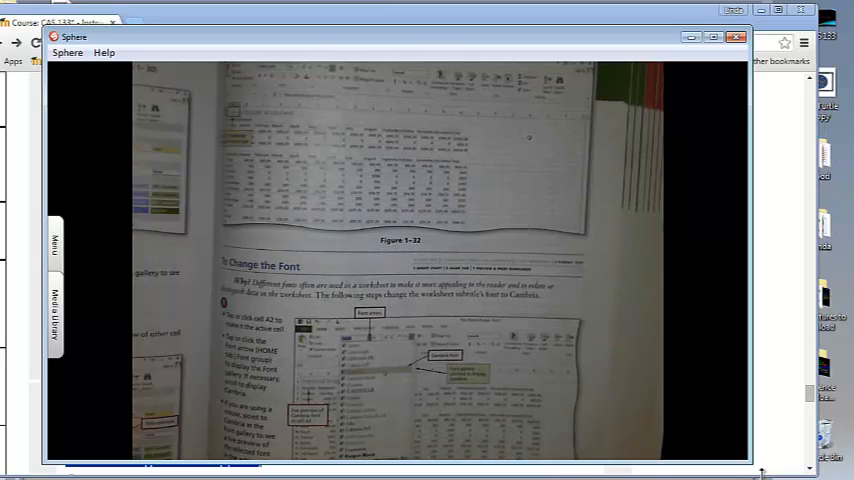
{"action": "scroll", "scroll_direction": "down", "scroll_amount": 3}
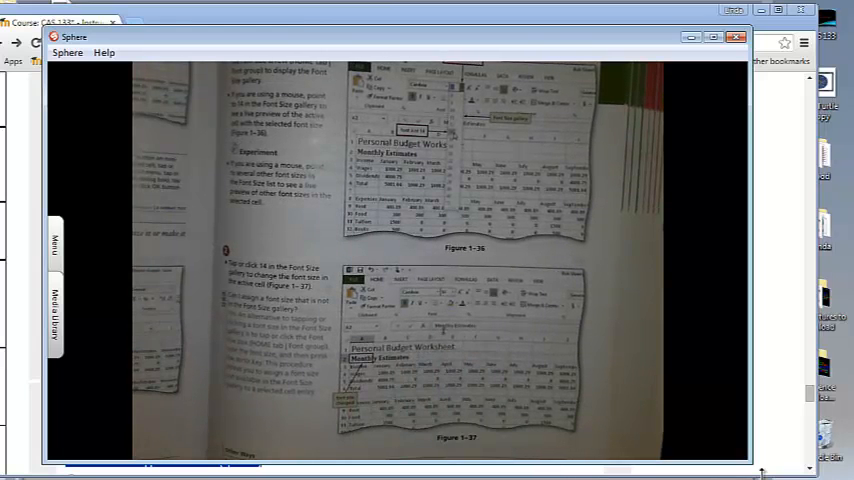
{"action": "scroll", "scroll_direction": "down", "scroll_amount": 3}
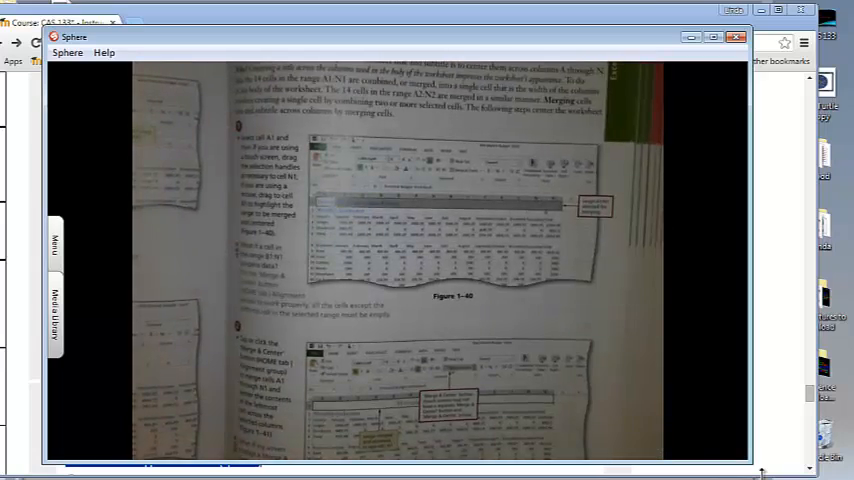
{"action": "scroll", "scroll_direction": "down", "scroll_amount": 3}
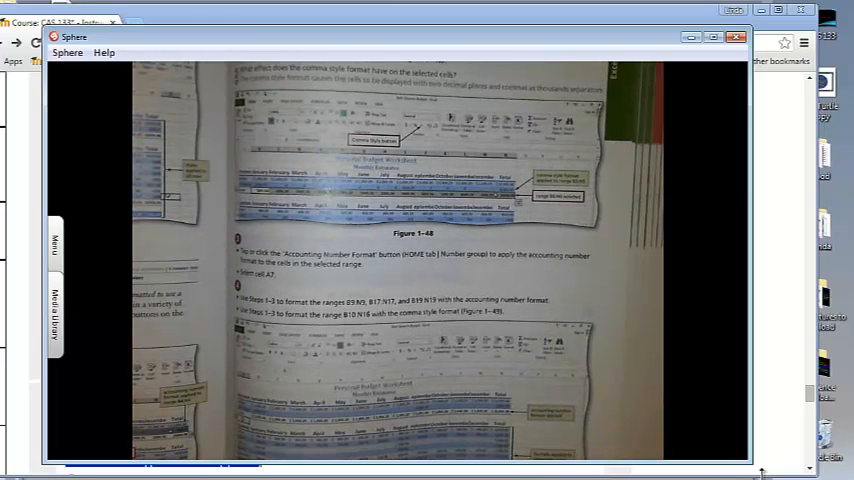
{"action": "scroll", "scroll_direction": "down", "scroll_amount": 3}
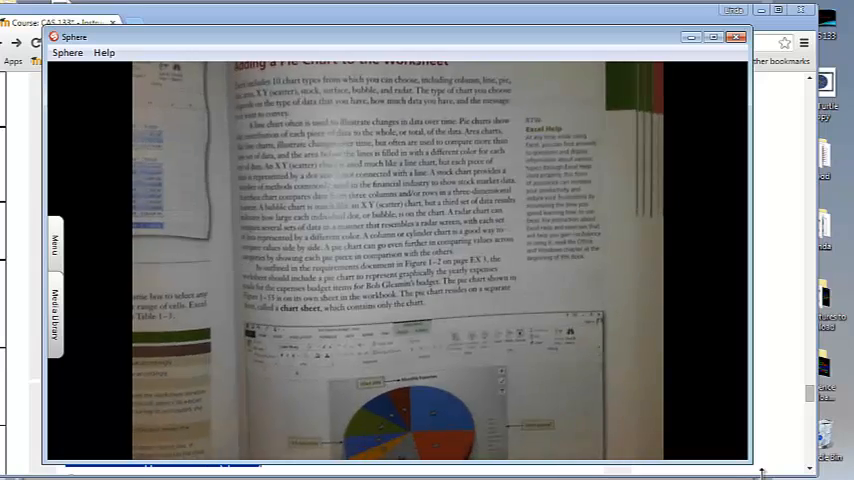
{"action": "scroll", "scroll_direction": "down", "scroll_amount": 3}
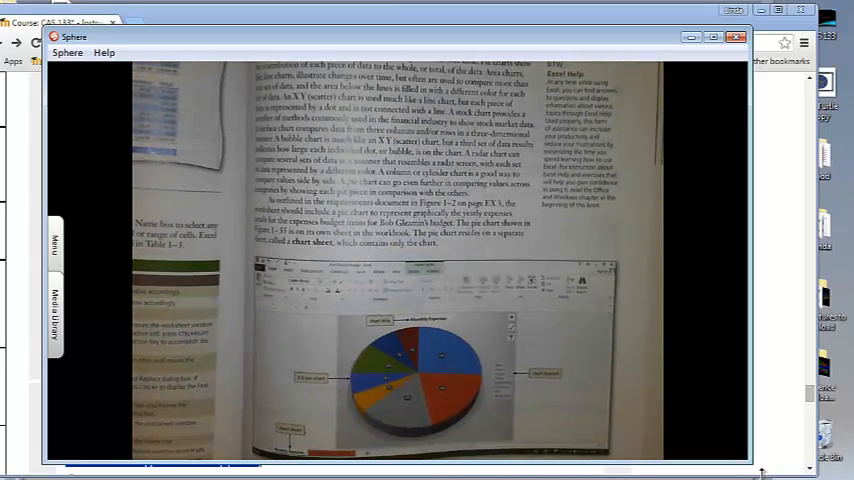